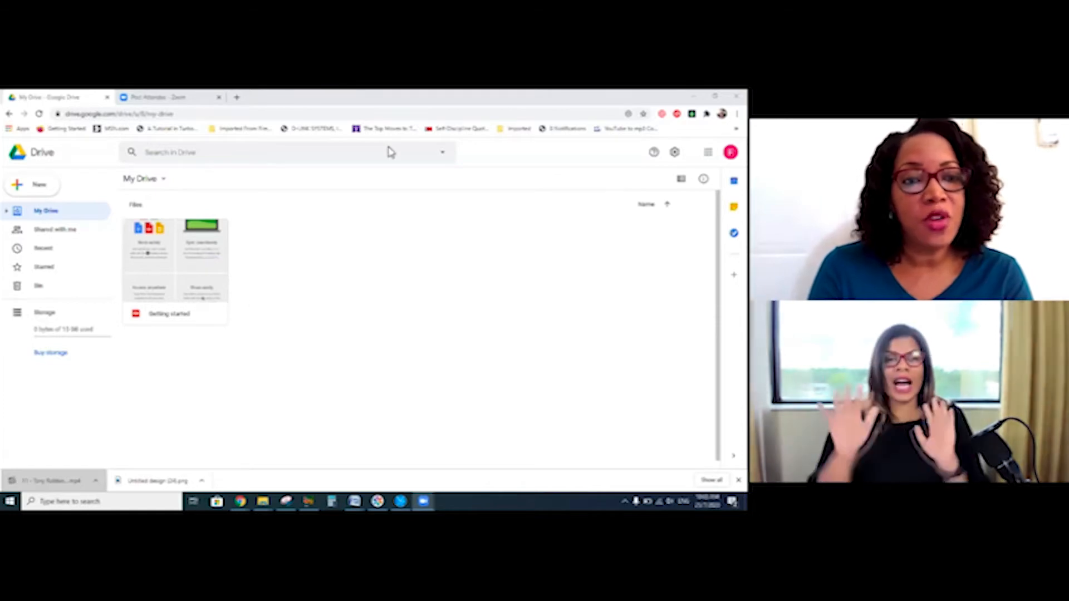
mouse_move(356, 287)
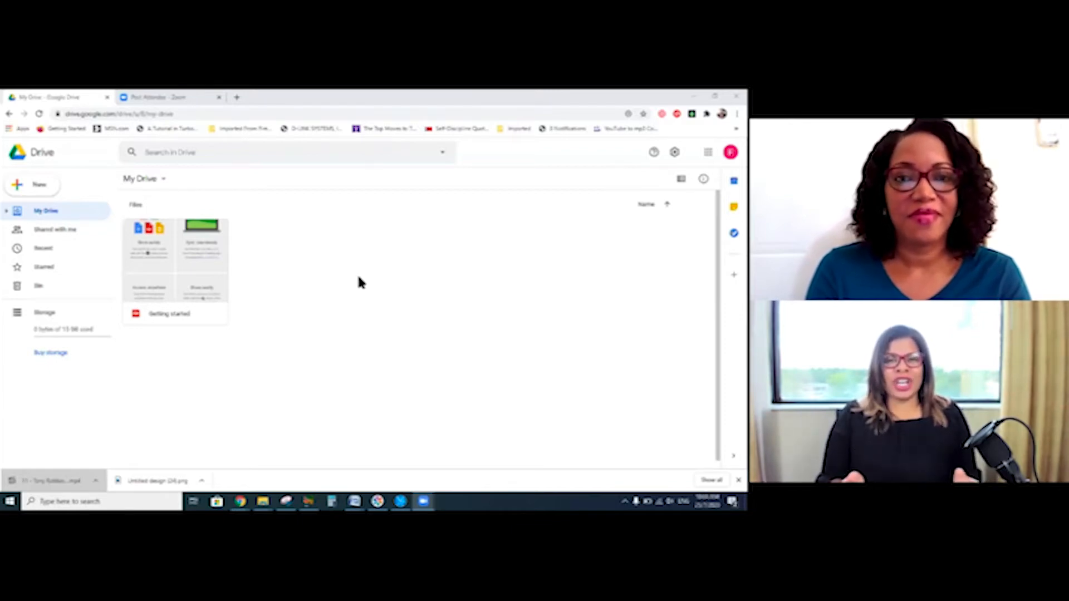
mouse_move(347, 277)
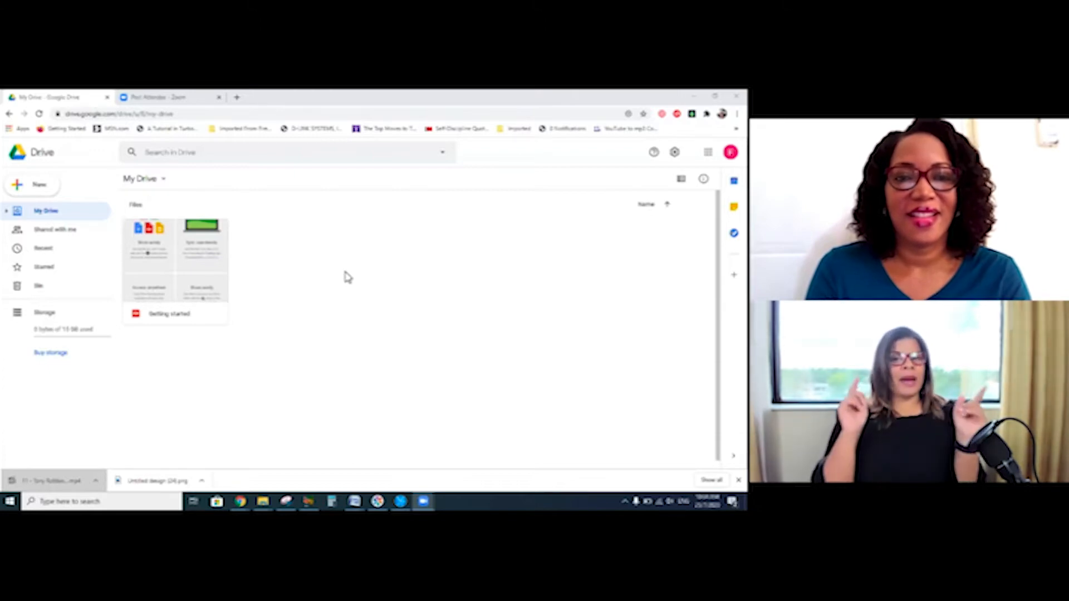
mouse_move(275, 284)
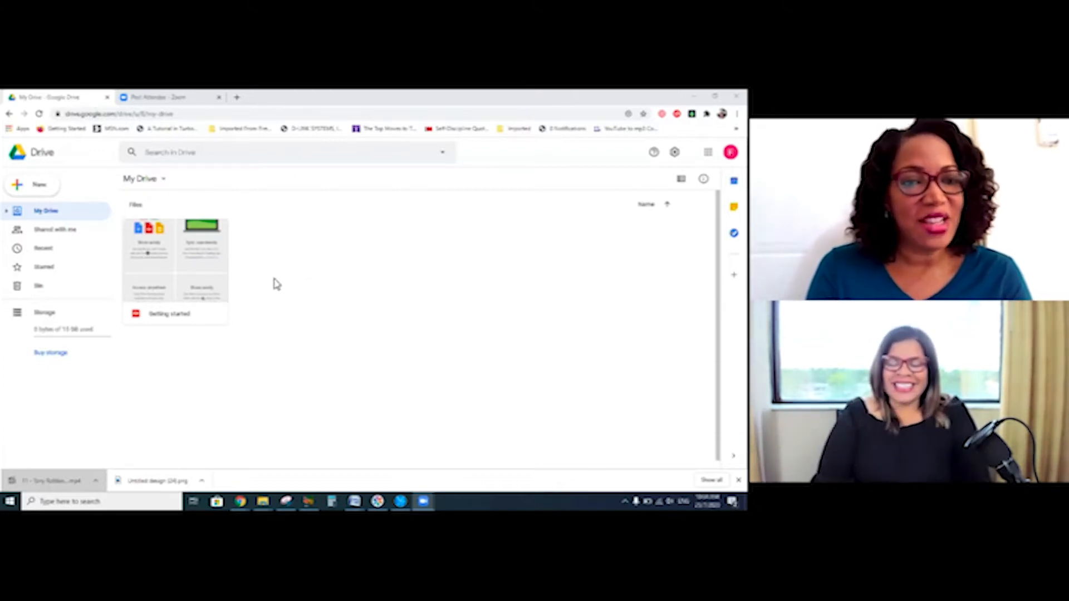
mouse_move(327, 267)
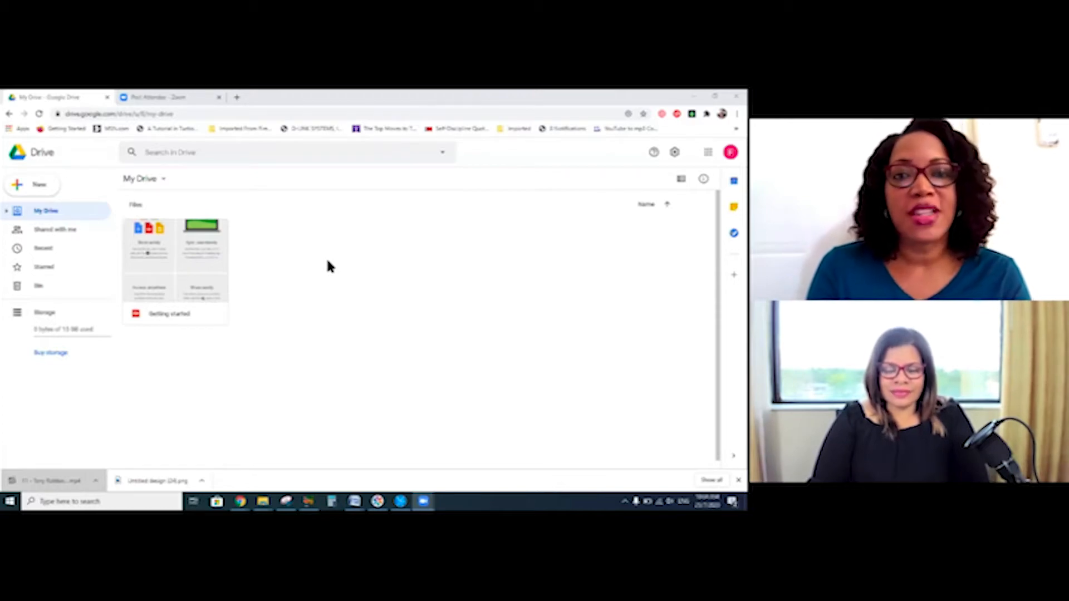
mouse_move(280, 253)
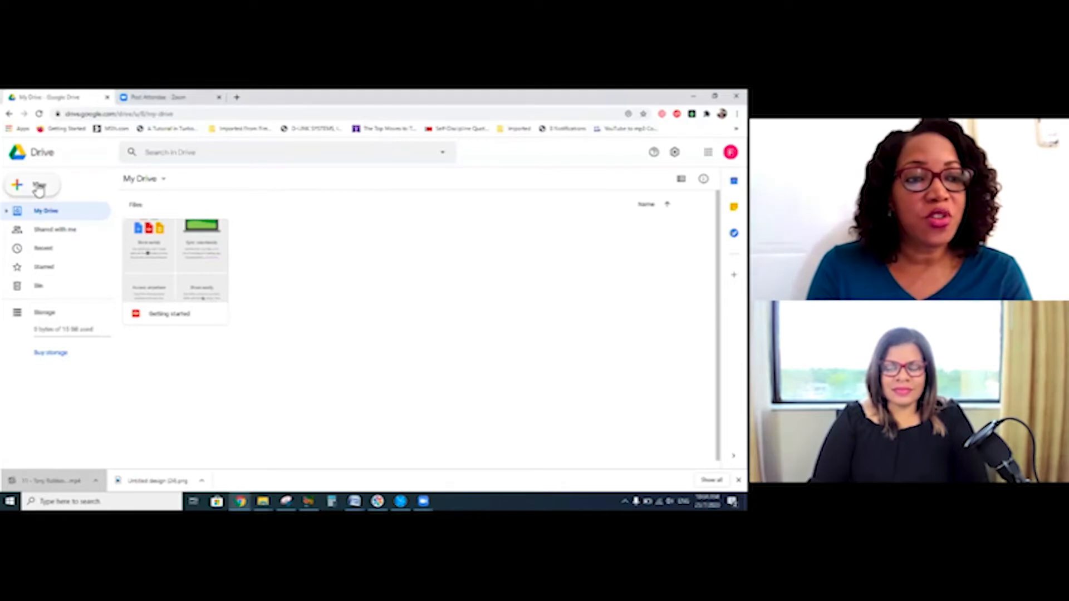
- Create a blank Google Doc, then return to My Drive and create a blank Google Sheet
left_click(31, 184)
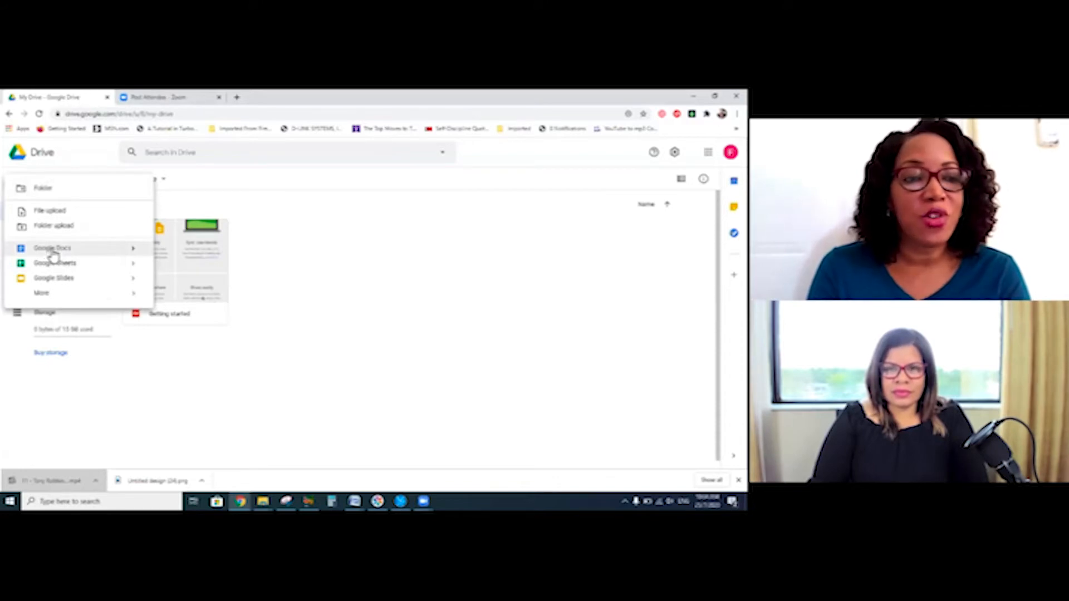
left_click(52, 248)
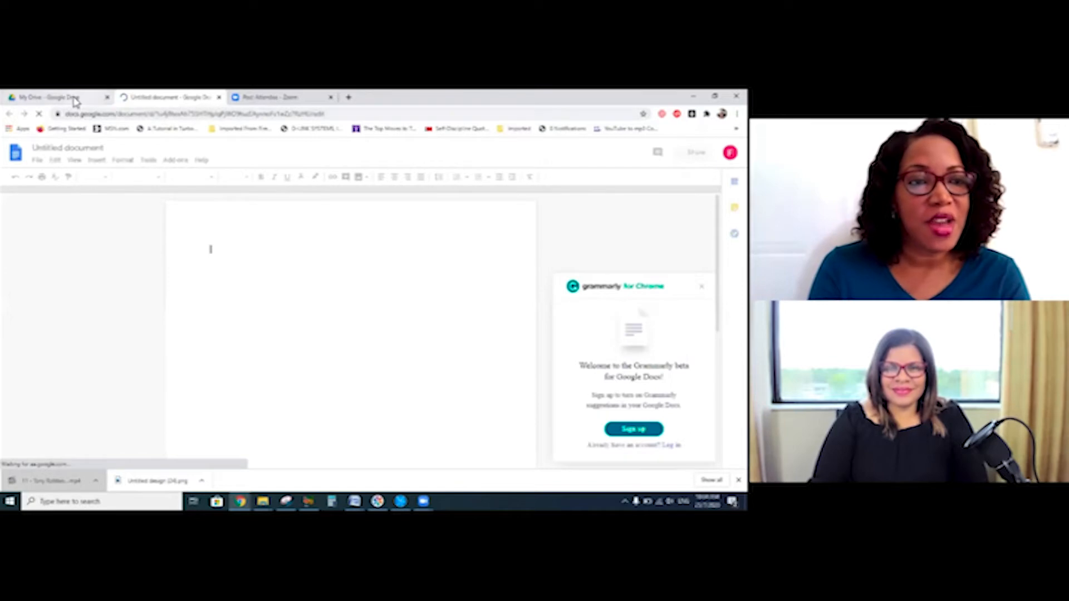
left_click(60, 97)
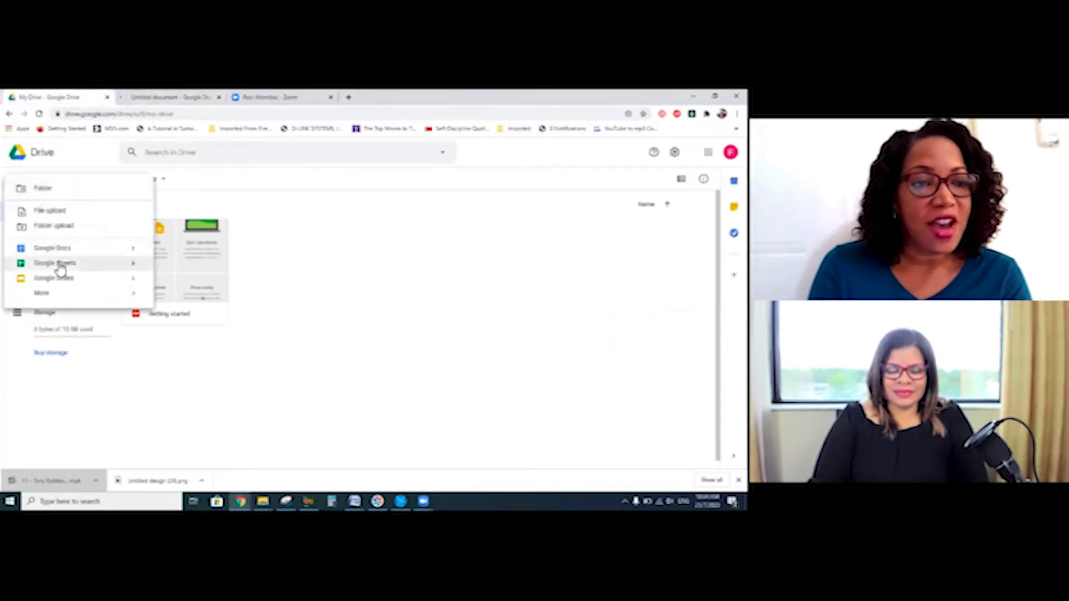
left_click(54, 263)
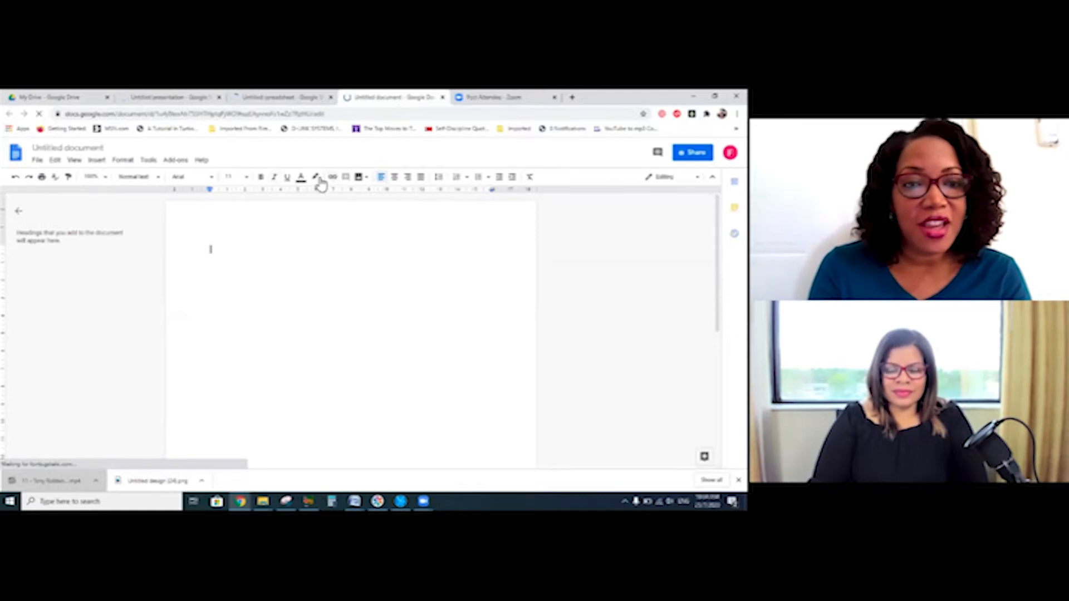
mouse_move(151, 194)
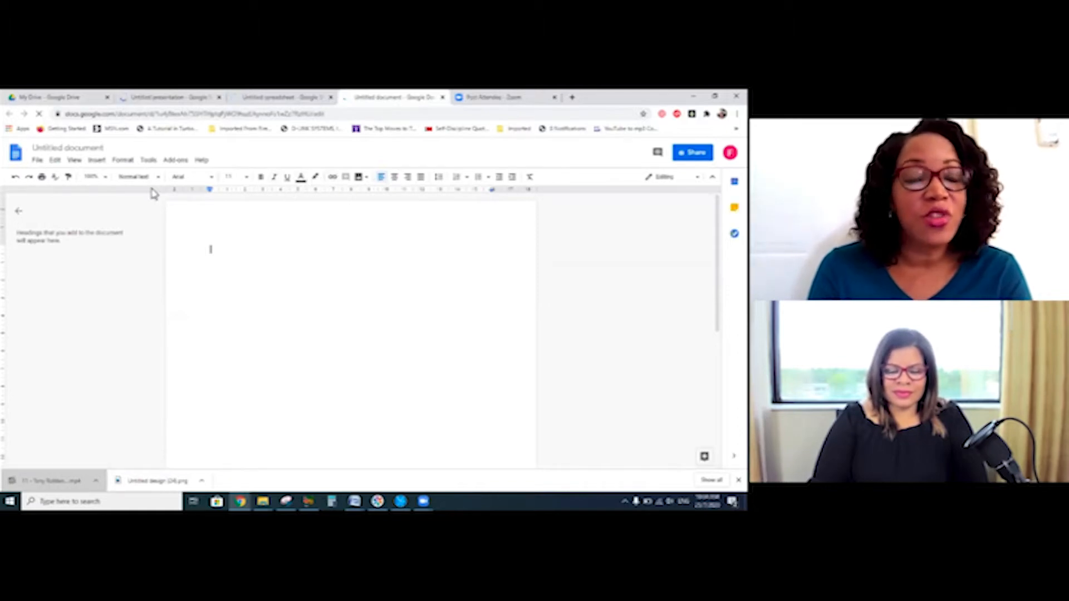
mouse_move(354, 244)
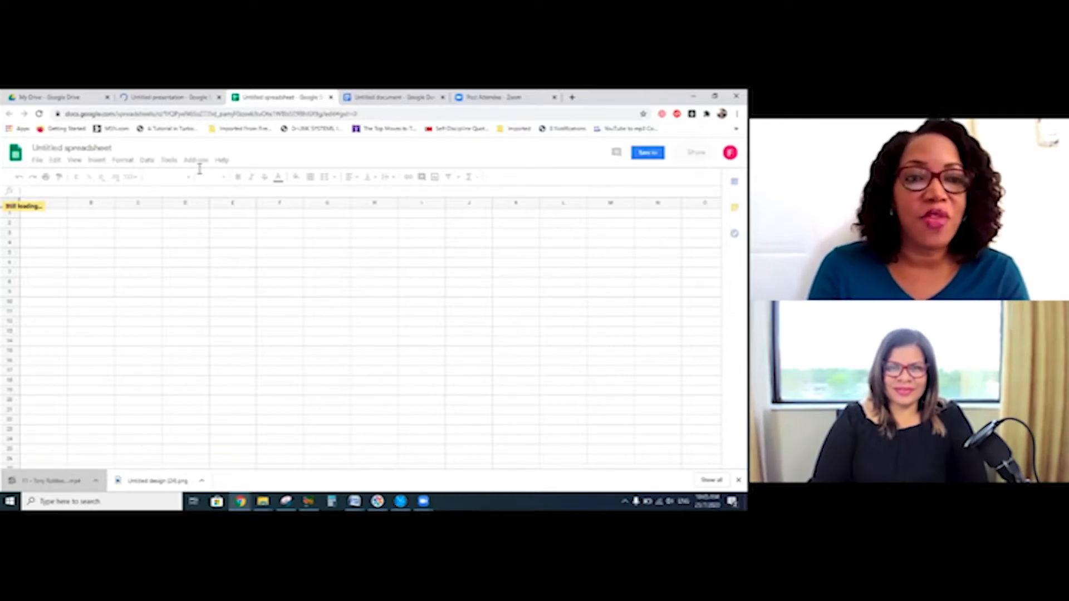
- Switch to the untitled presentation, then back to the untitled document
left_click(167, 97)
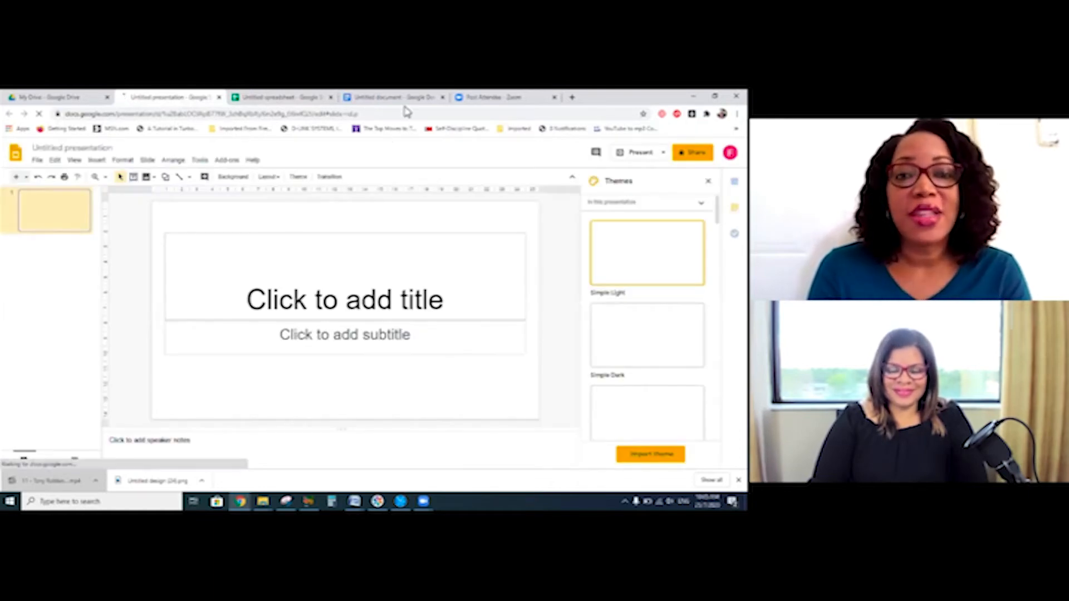
left_click(392, 97)
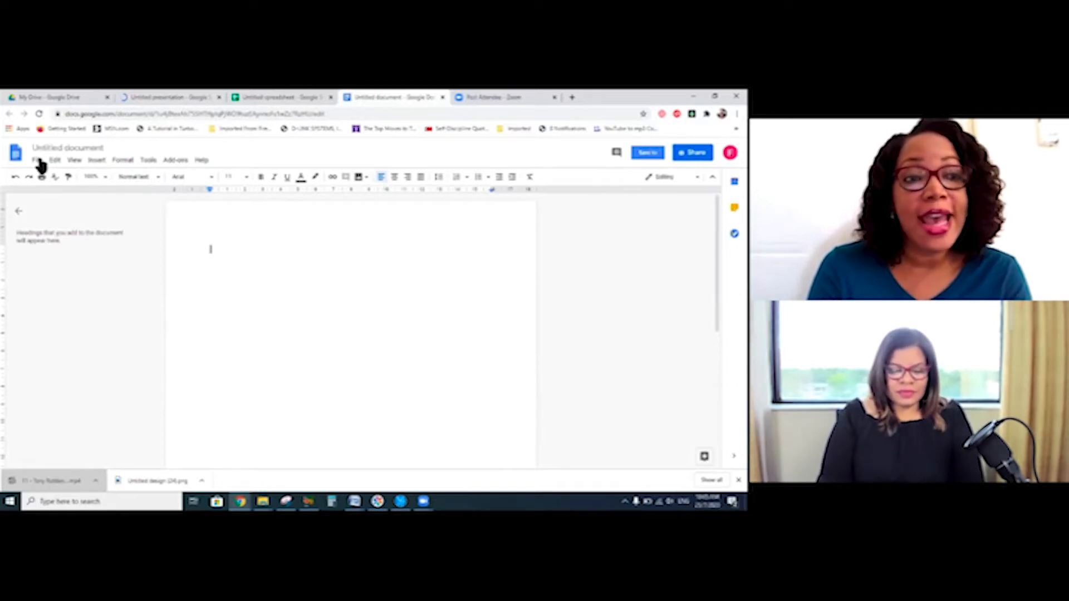
- Browse the document's File > Download formats and Insert menu, then return to My Drive
left_click(36, 160)
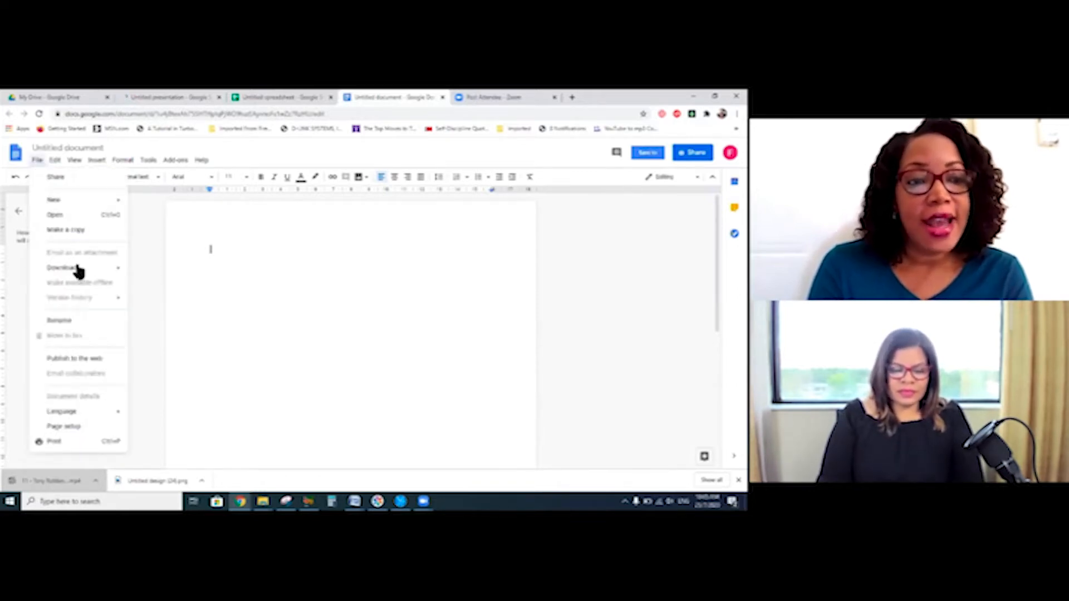
left_click(62, 267)
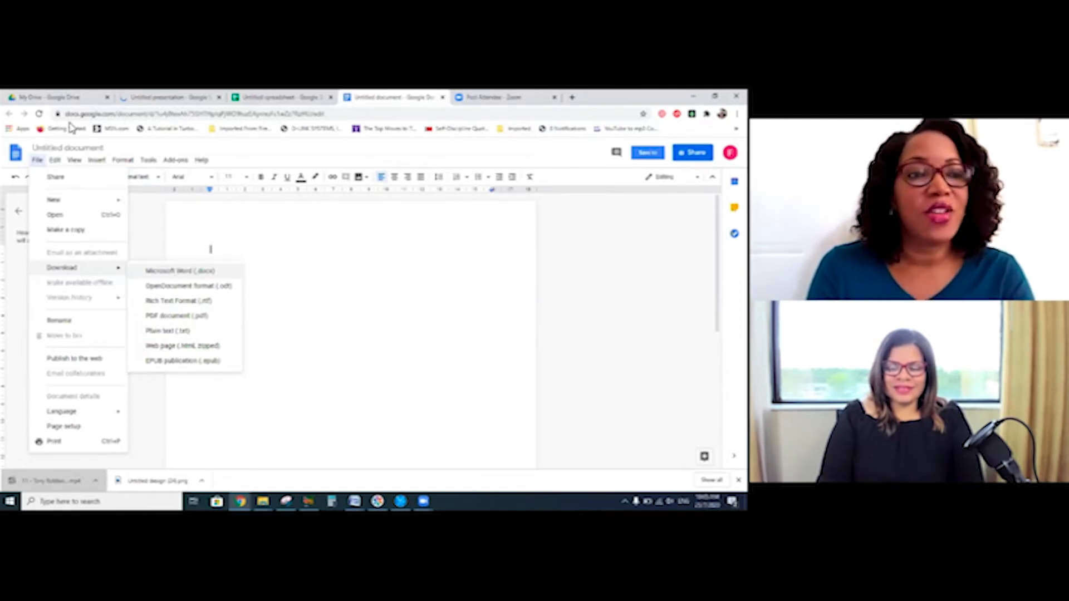
left_click(97, 160)
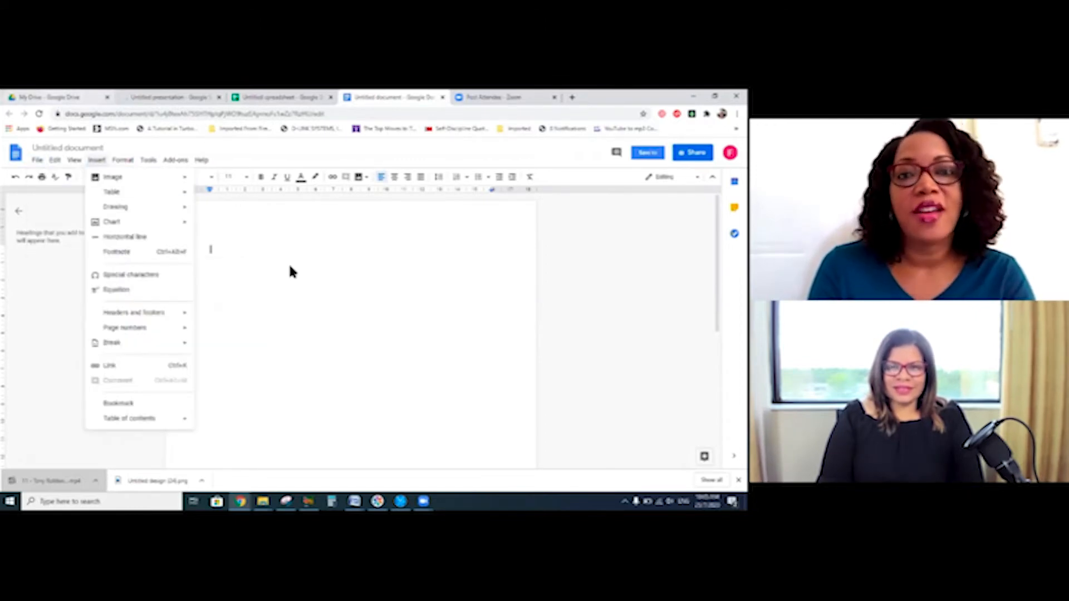
left_click(58, 97)
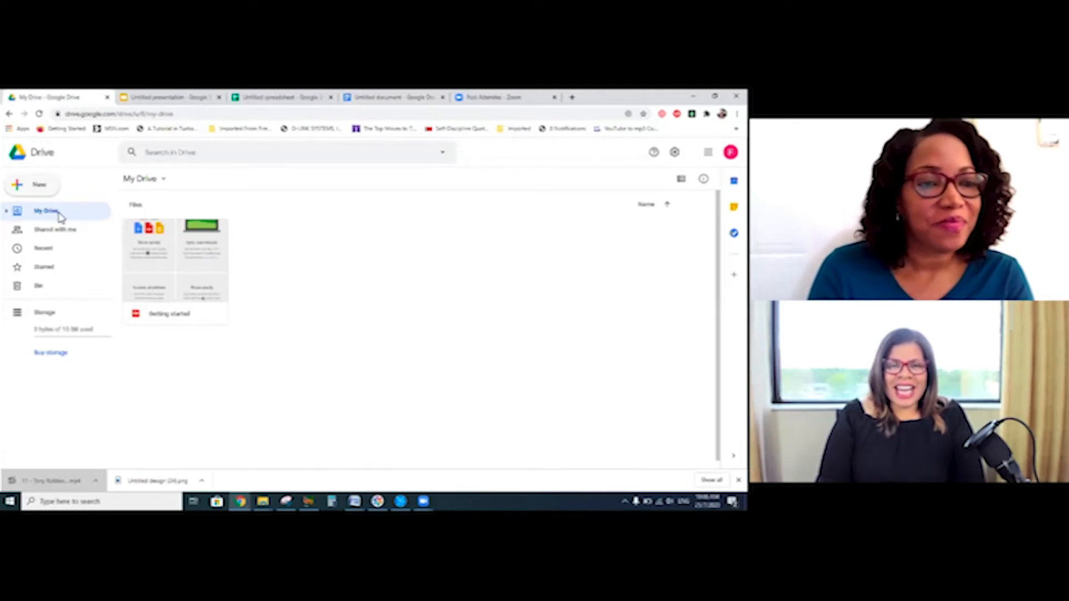
mouse_move(296, 289)
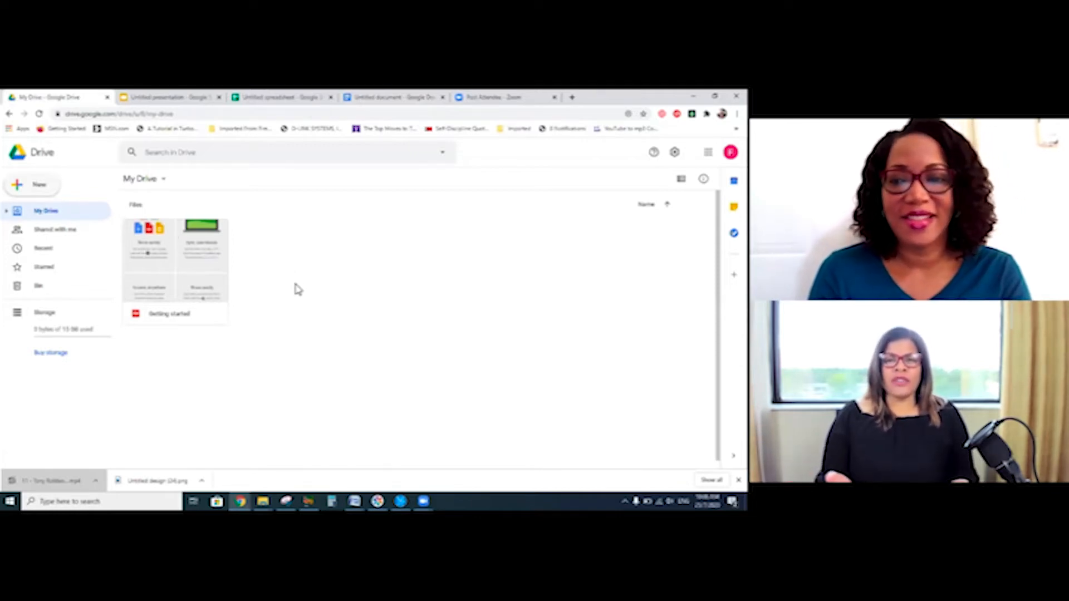
mouse_move(235, 281)
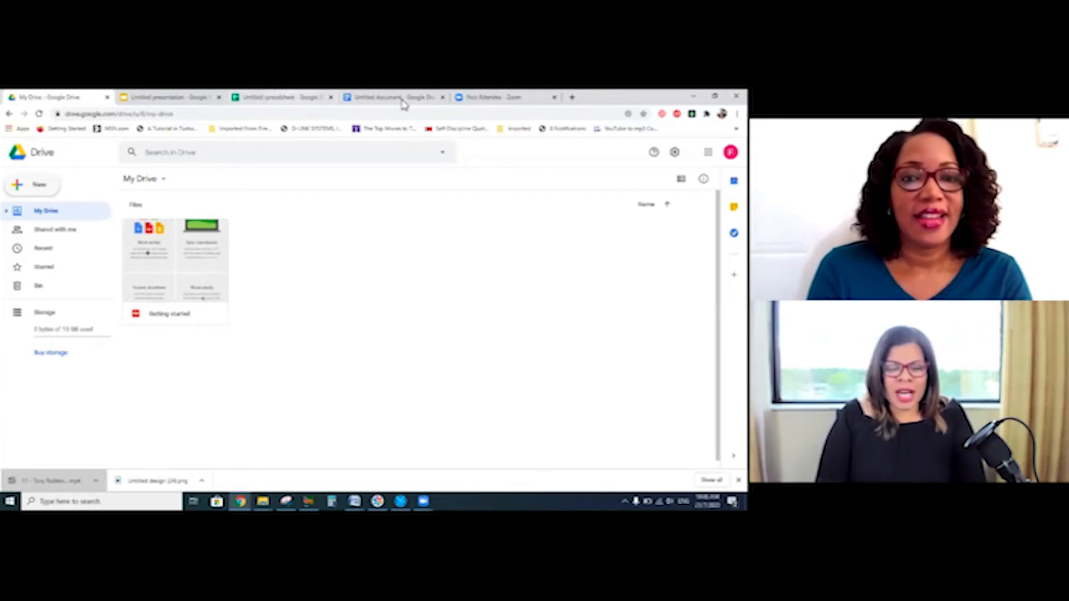
- Switch back to the untitled document from My Drive
left_click(392, 97)
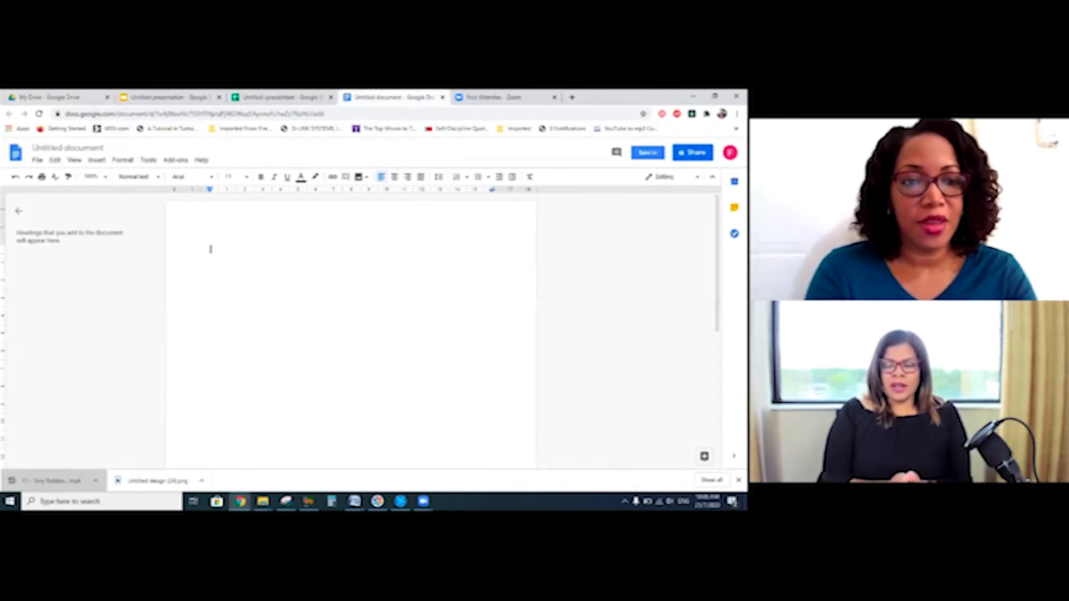
mouse_move(293, 279)
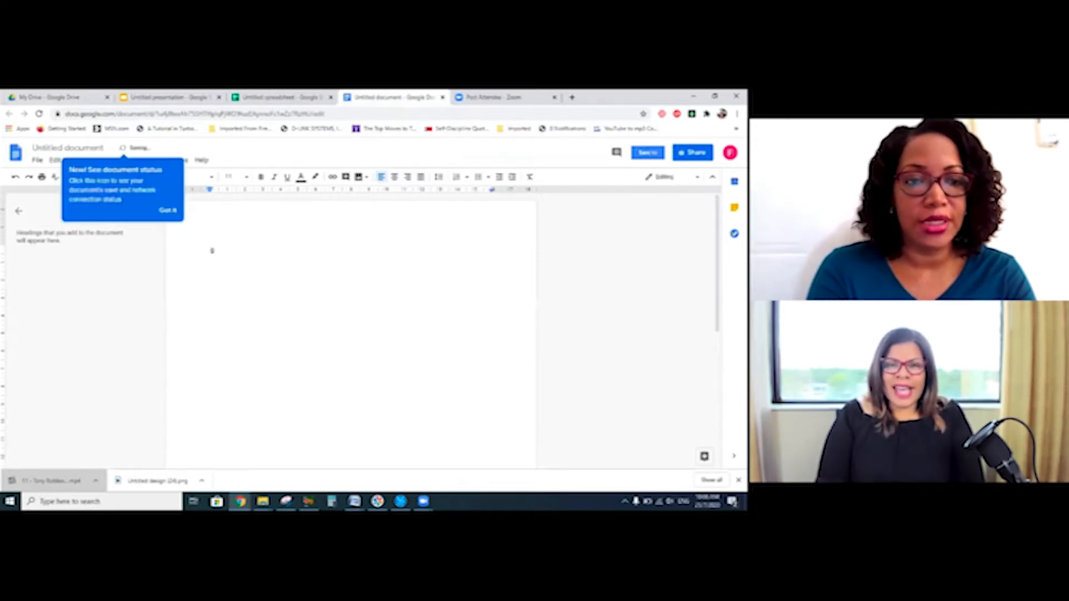
- Write 'Google Drive is amazing' in the document body
type("Google")
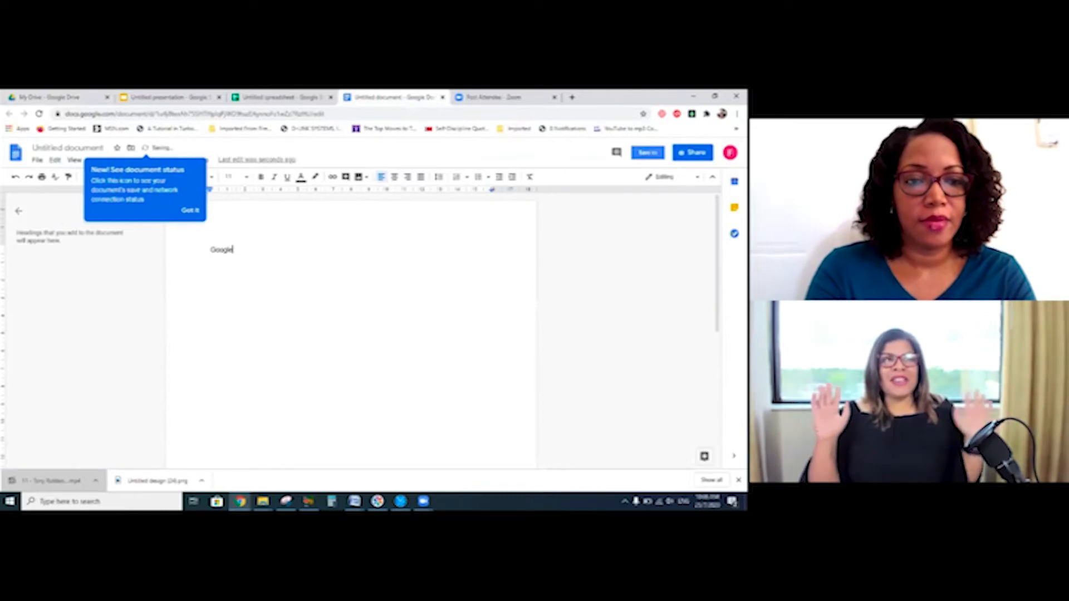
type("Drive is awesome")
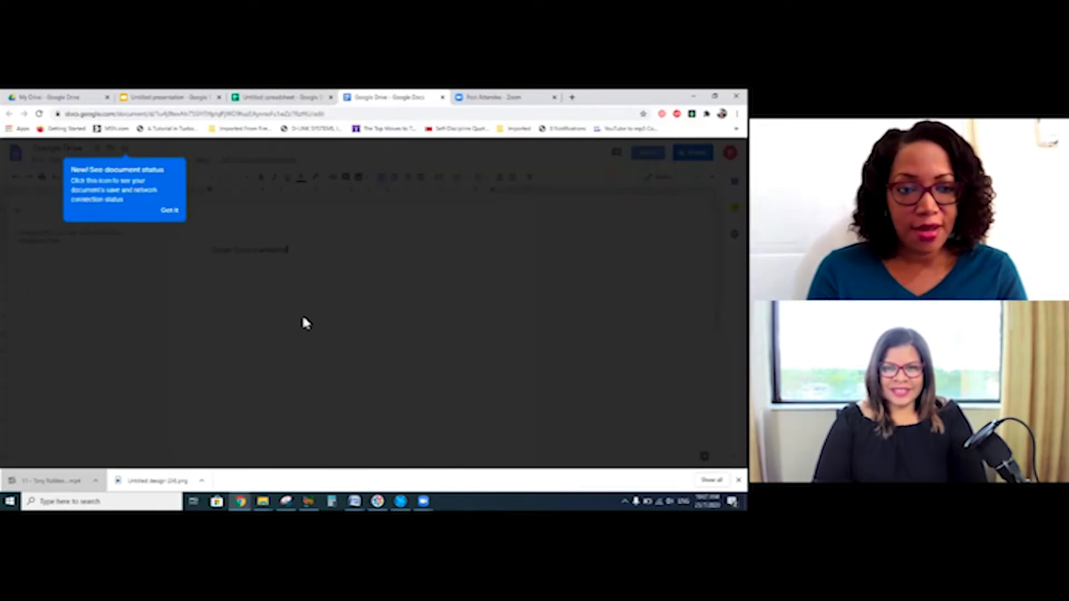
- Add one person's address as an Editor and send the sharing invitation with notification
left_click(692, 152)
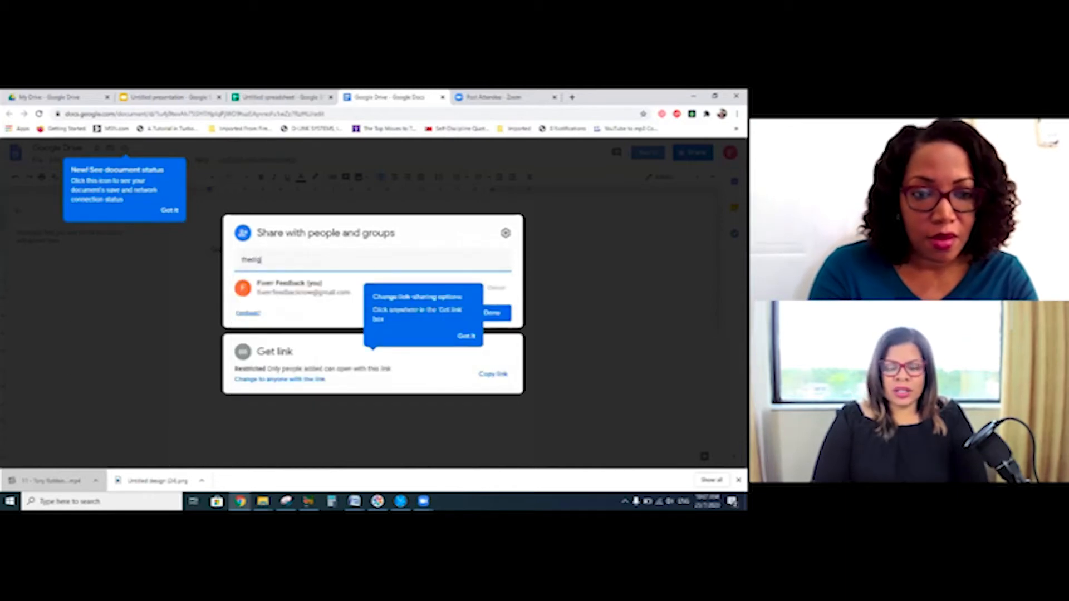
type("ital")
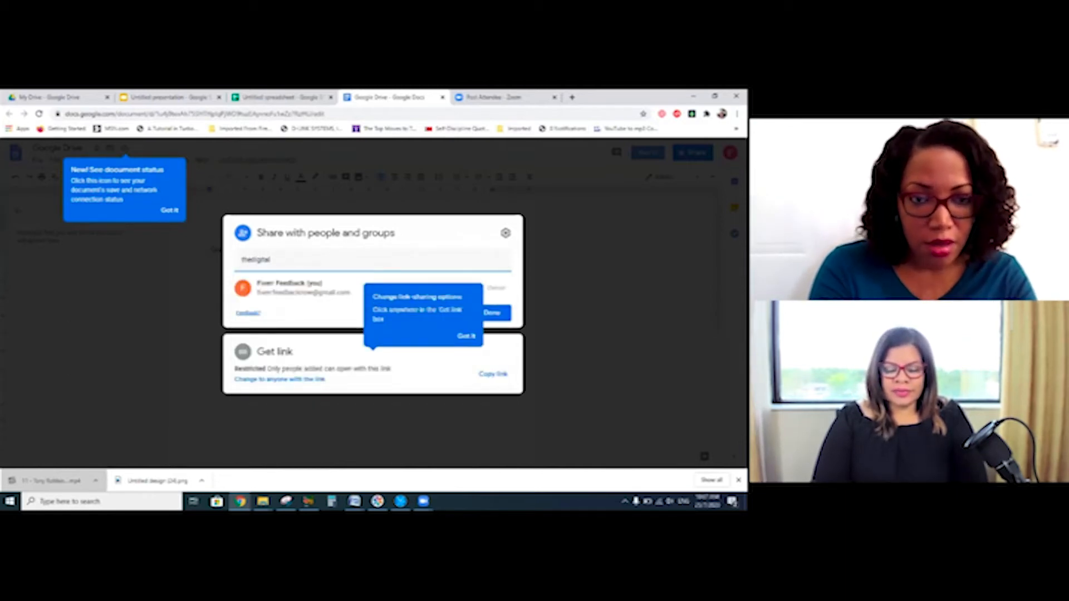
type("jimp")
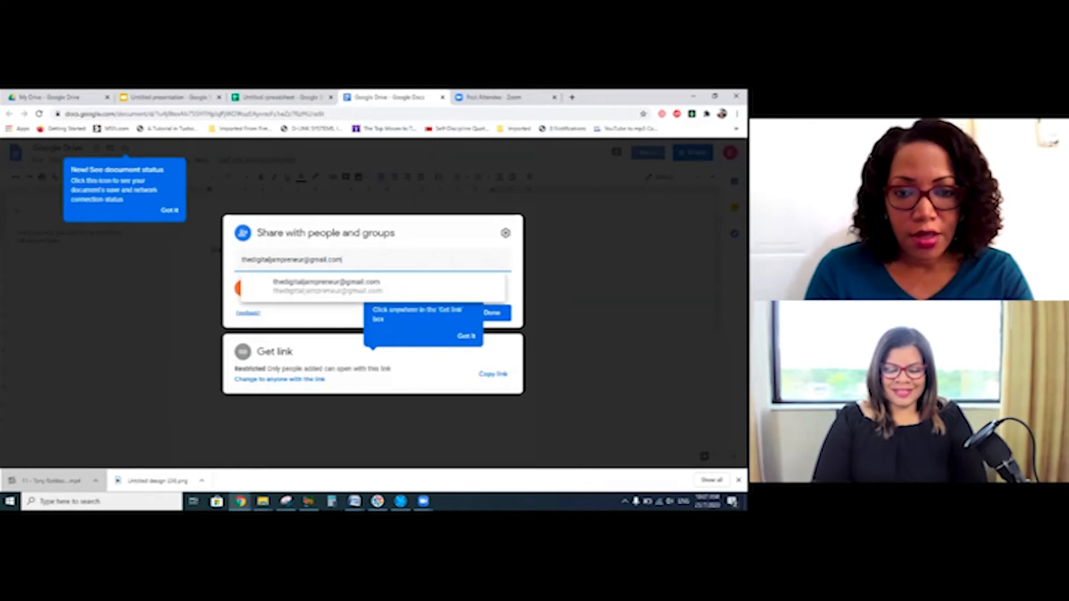
left_click(327, 286)
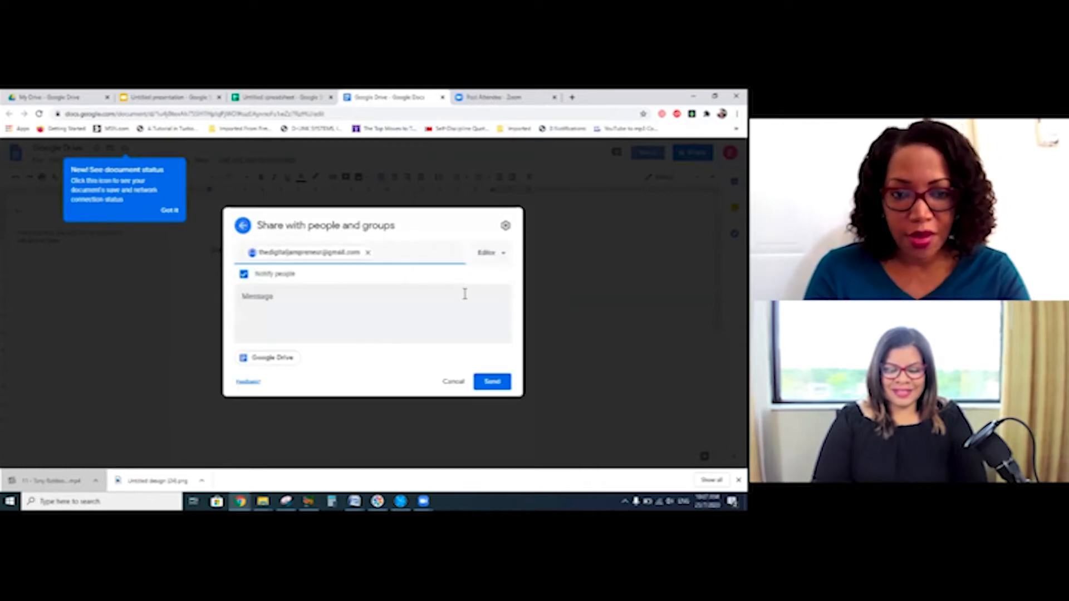
mouse_move(343, 280)
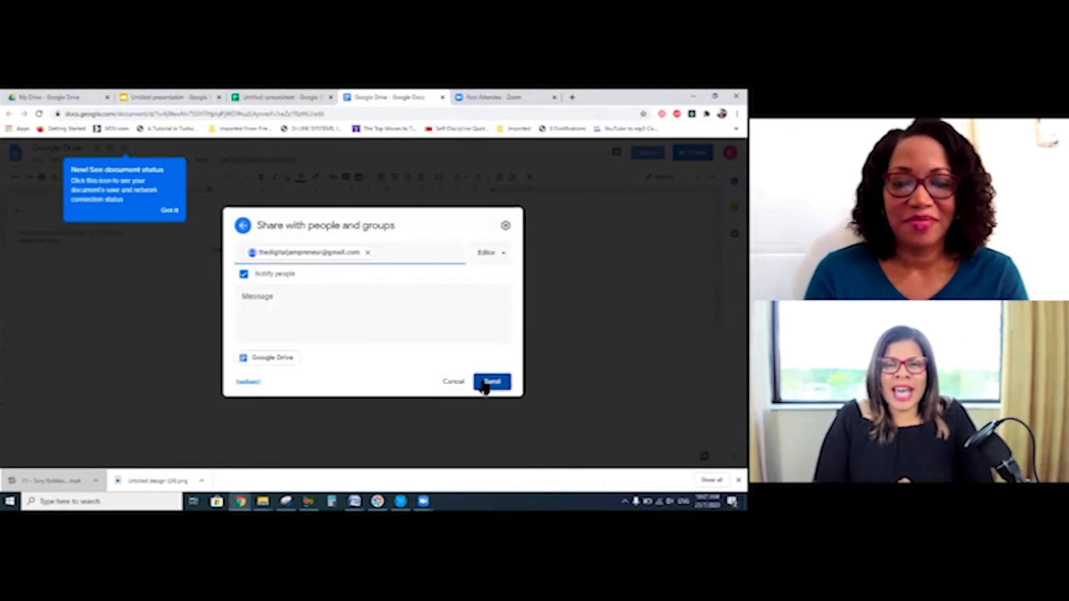
left_click(491, 381)
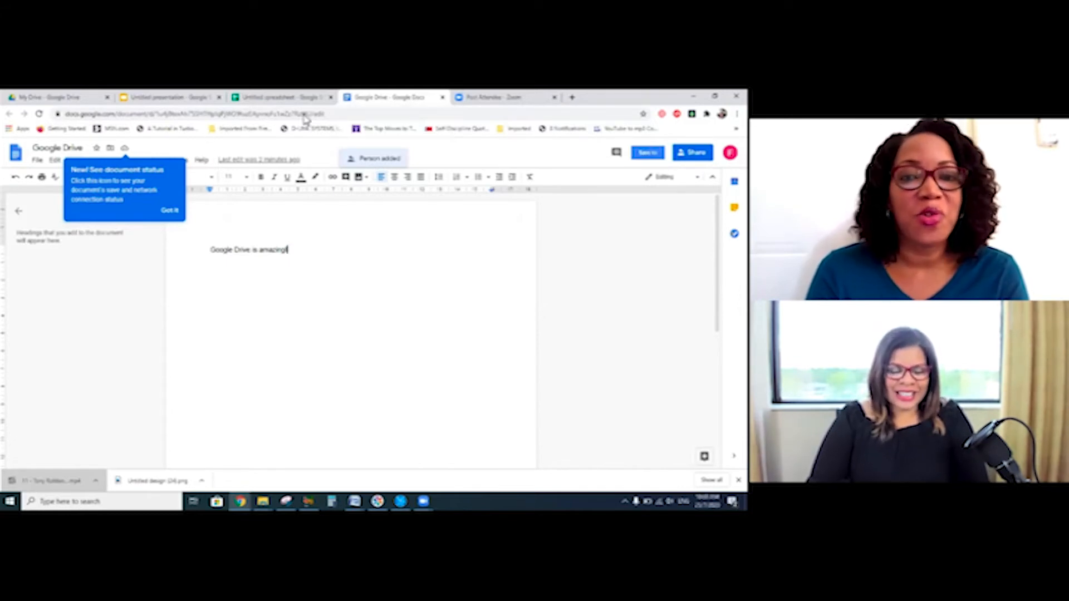
mouse_move(58, 97)
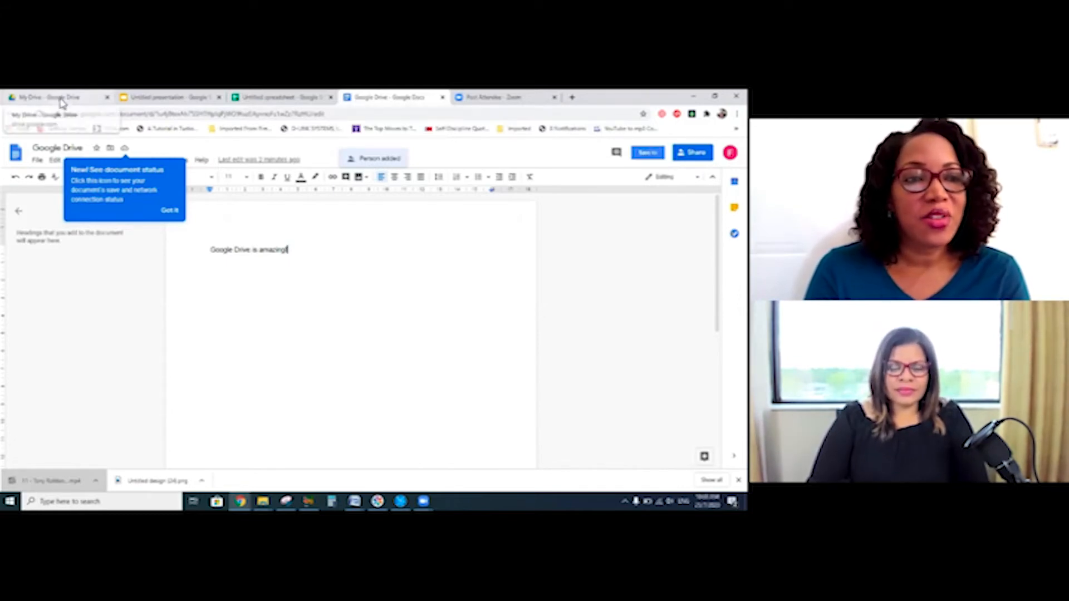
- Return to My Drive, which now lists the 'Google Drive' document beside 'Getting started'
left_click(58, 97)
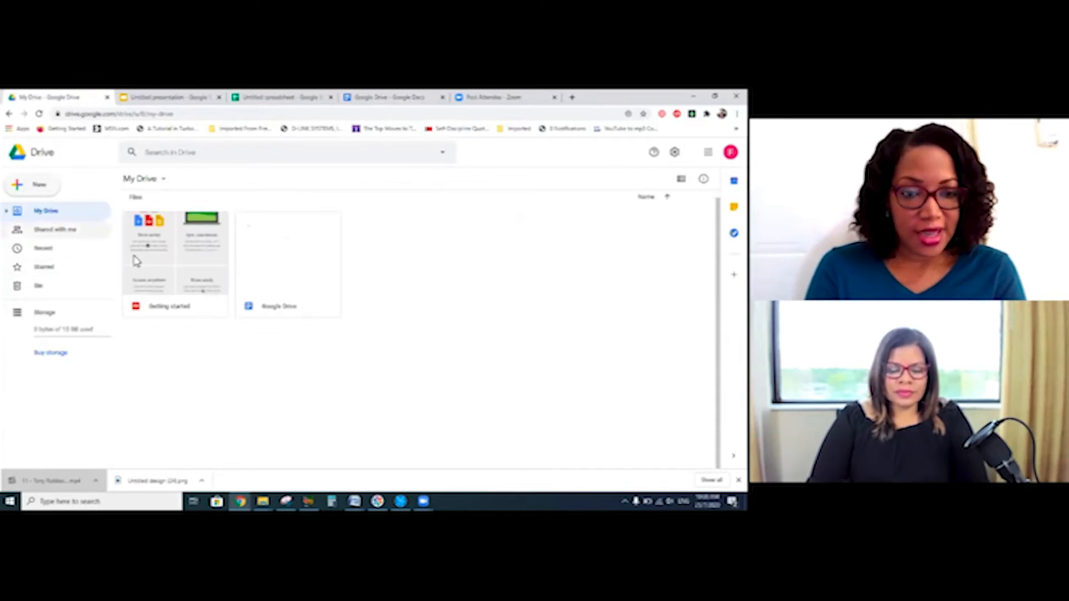
mouse_move(279, 306)
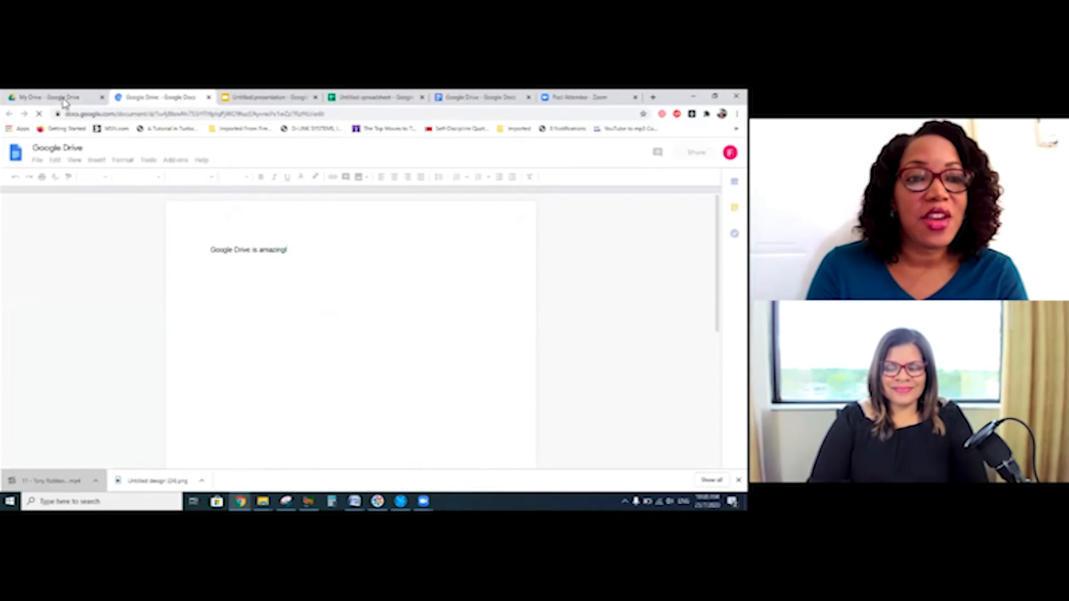
left_click(55, 97)
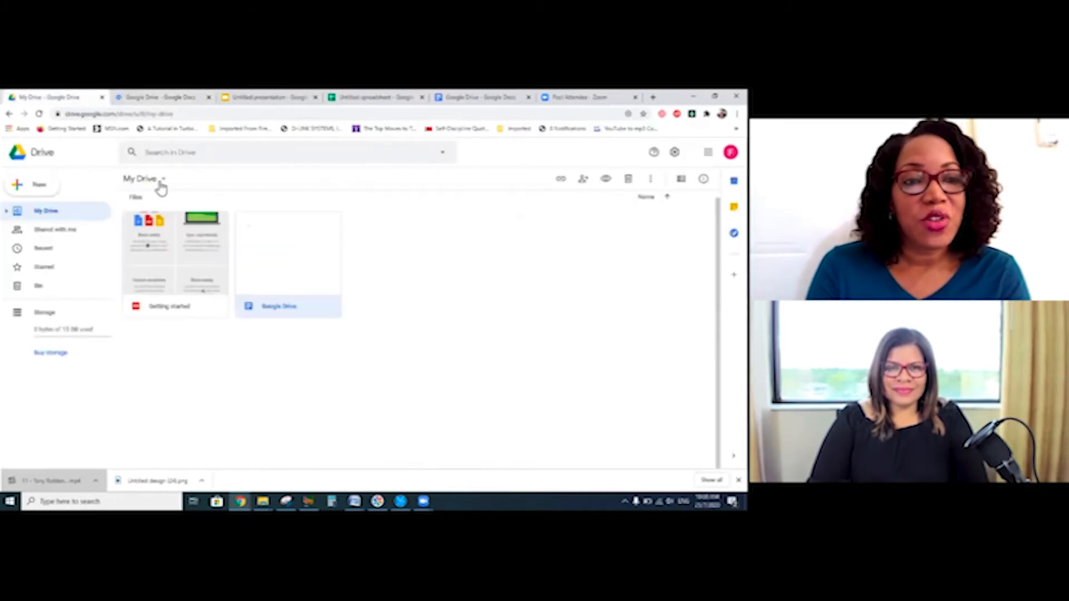
- Upload the stress support workshop PDF from Downloads into My Drive
left_click(141, 178)
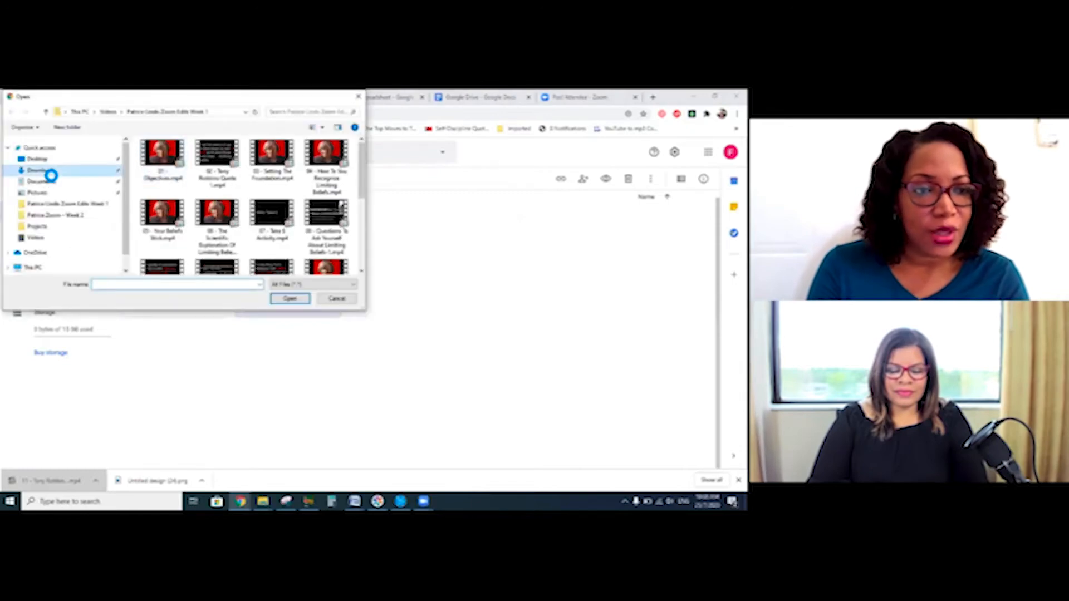
left_click(41, 169)
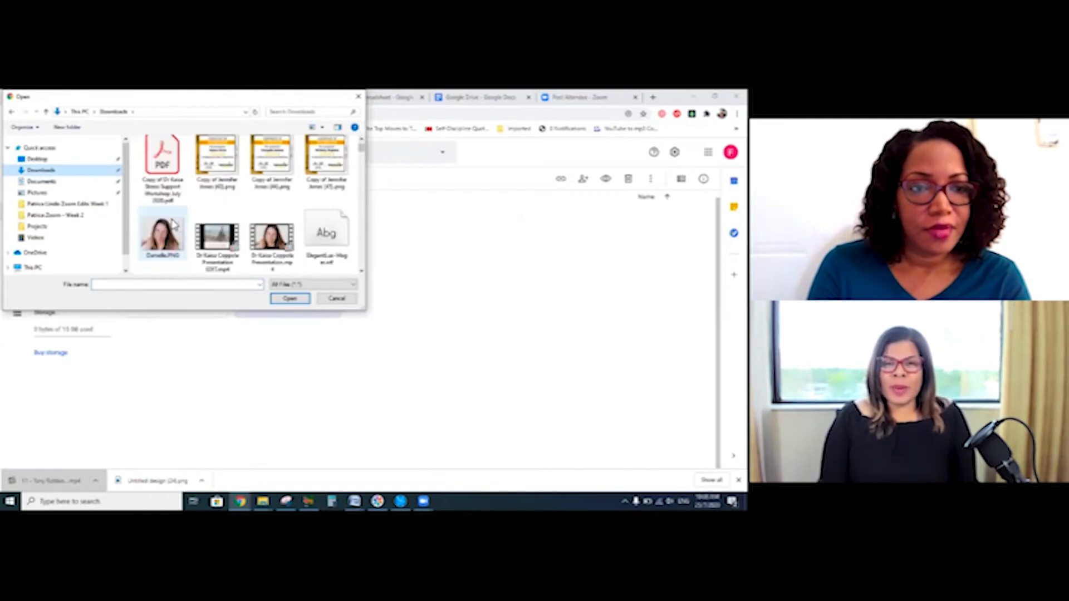
left_click(290, 298)
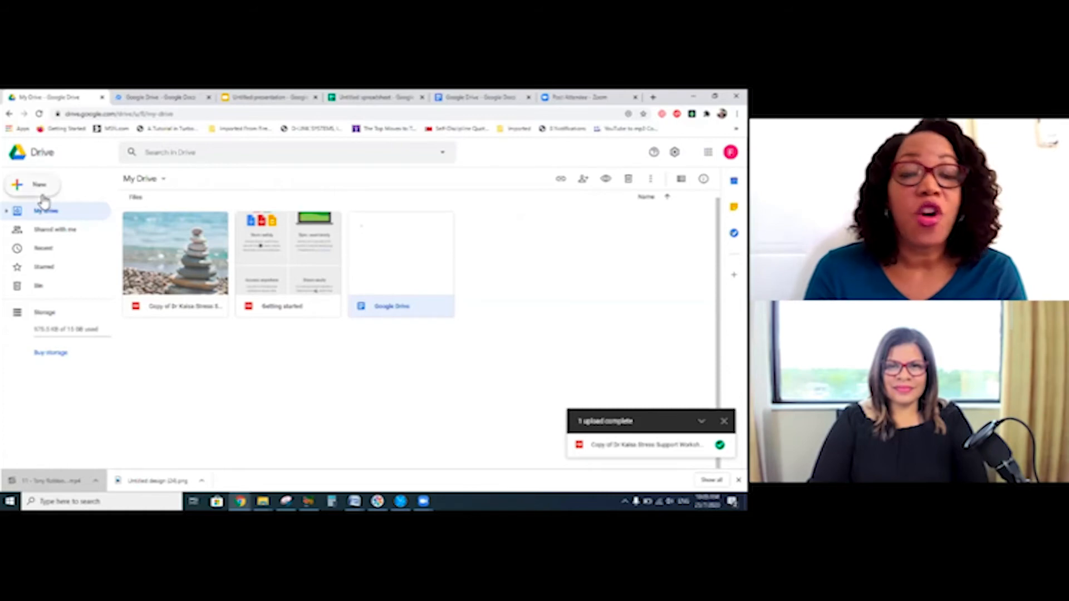
mouse_move(47, 192)
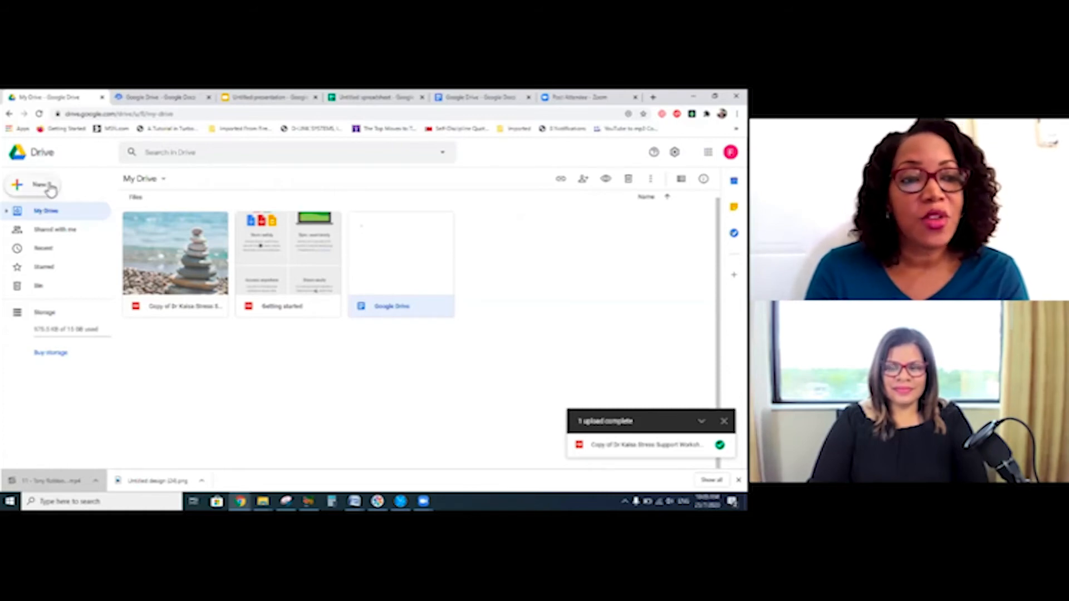
- Create a new folder named 'Information Technology' in My Drive
left_click(31, 185)
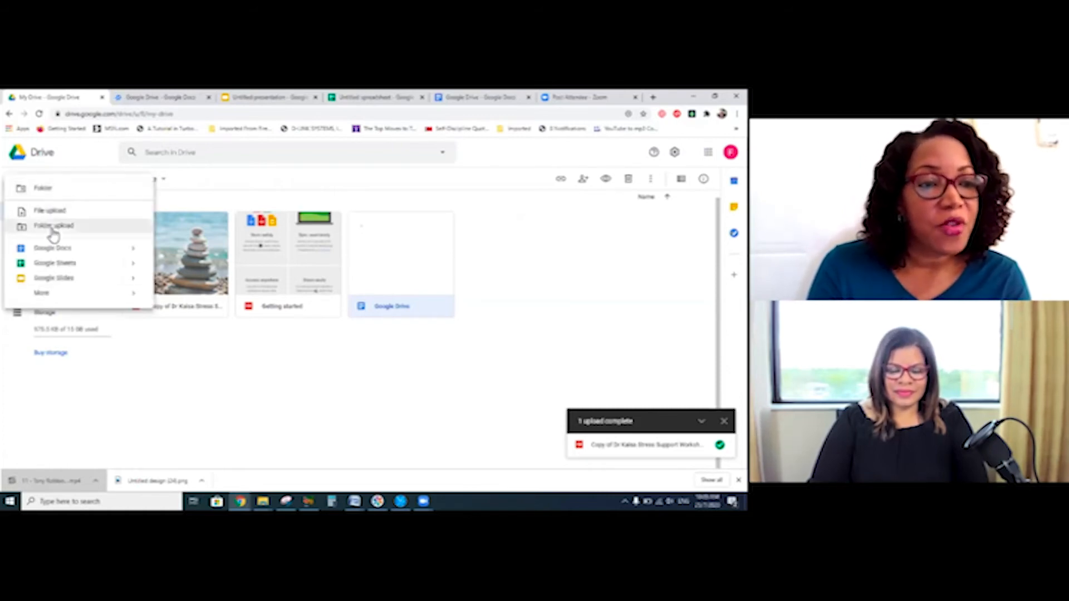
mouse_move(44, 188)
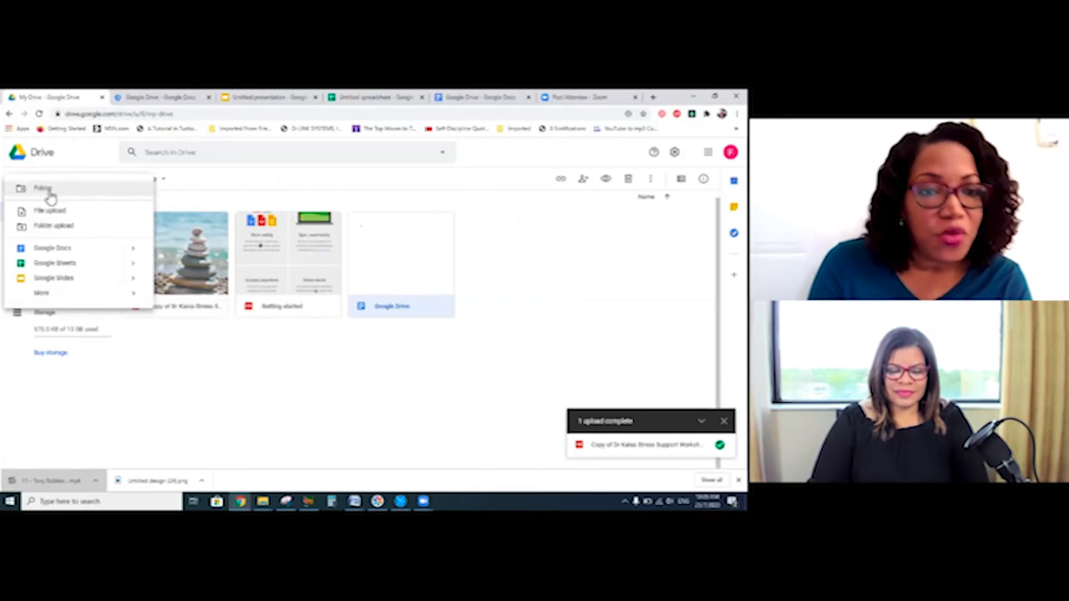
left_click(42, 188)
type("Information Technology")
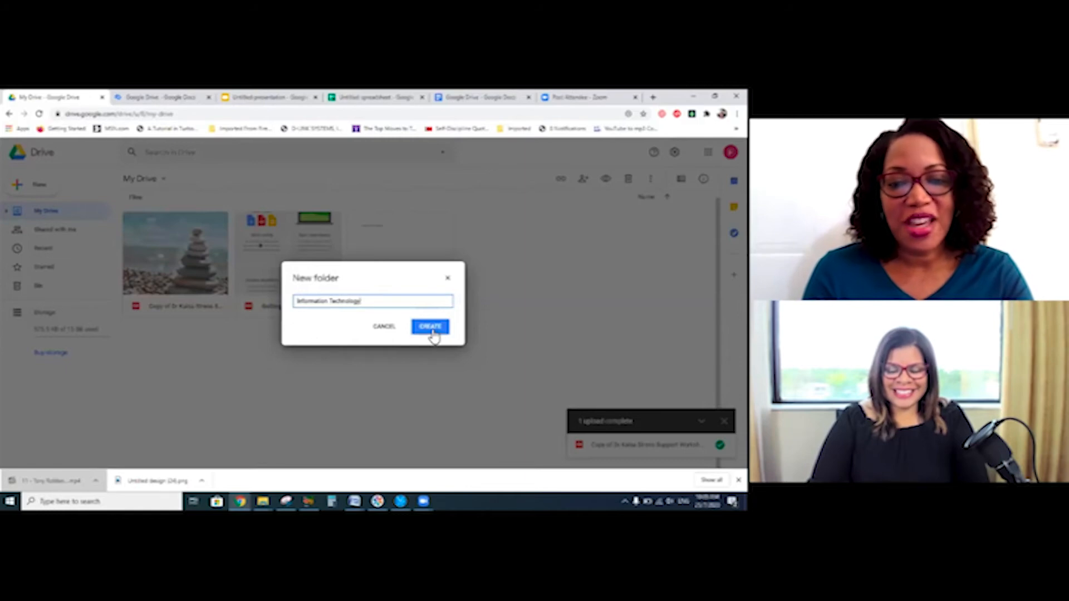
left_click(430, 326)
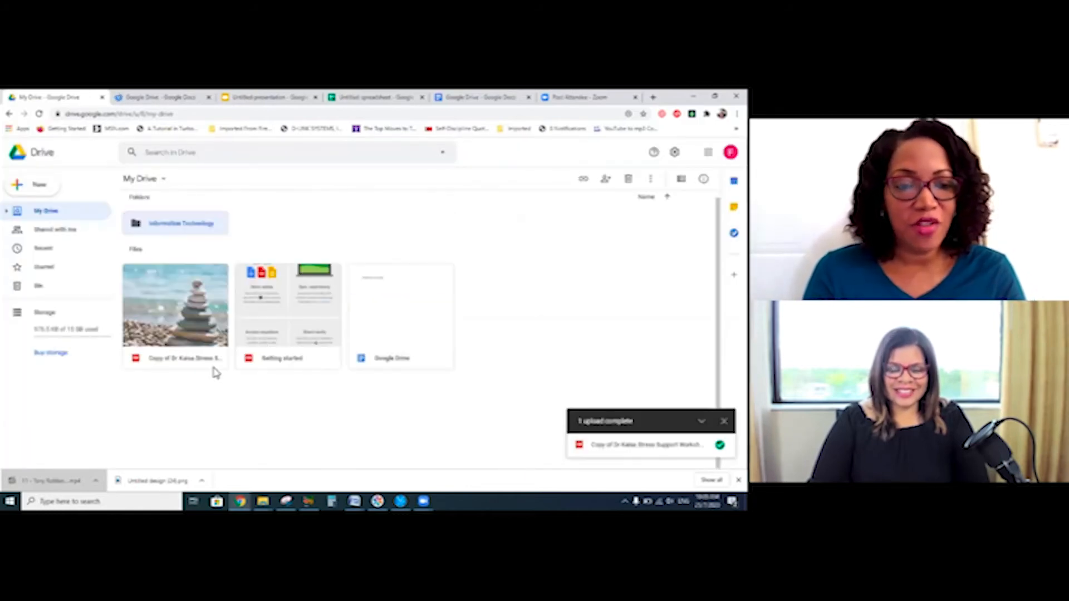
mouse_move(184, 231)
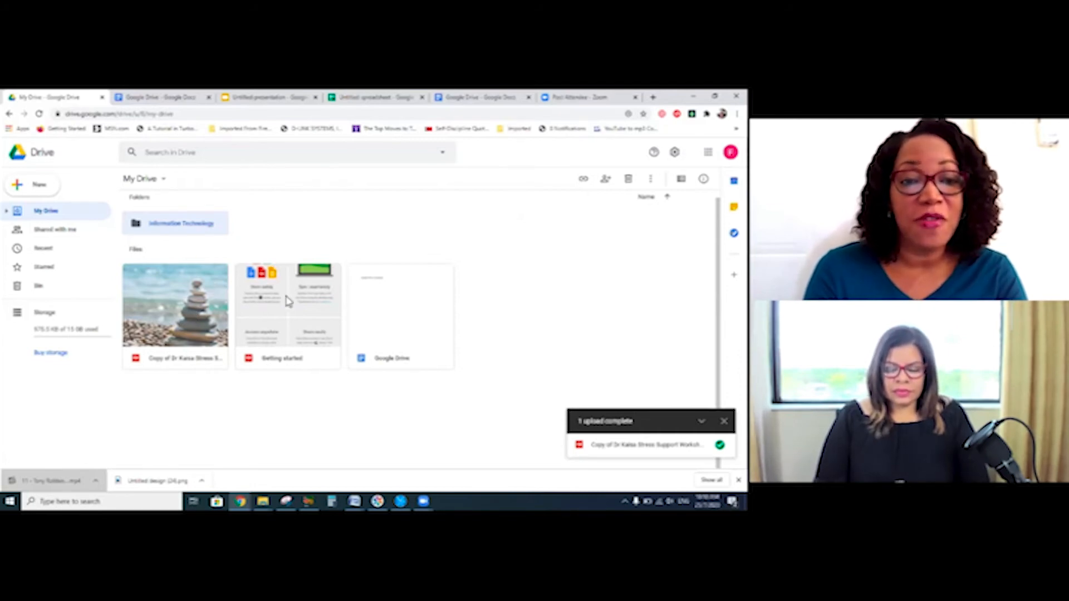
mouse_move(193, 305)
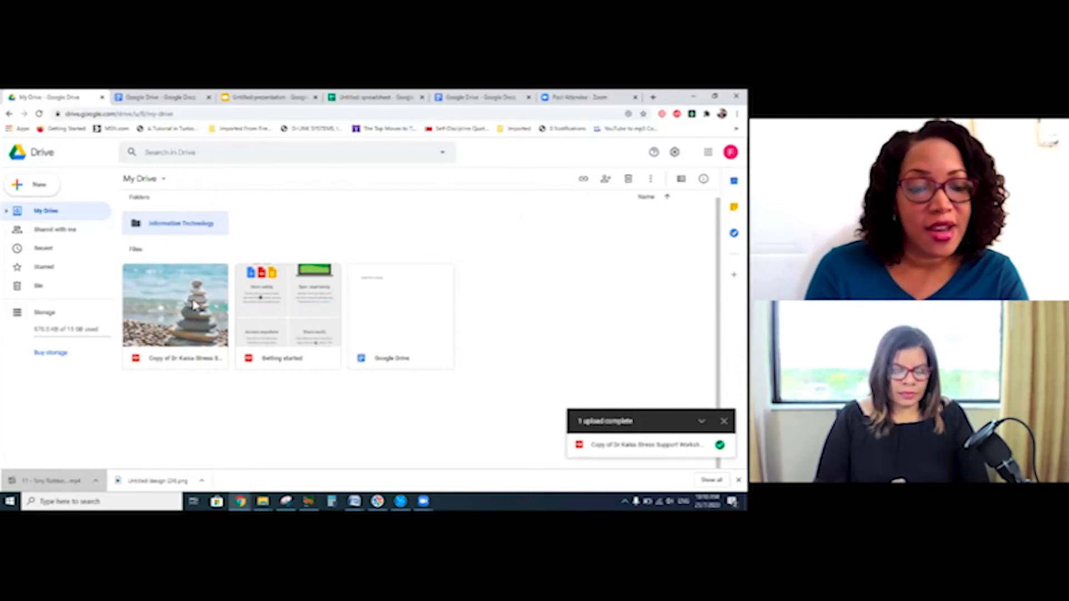
mouse_move(392, 312)
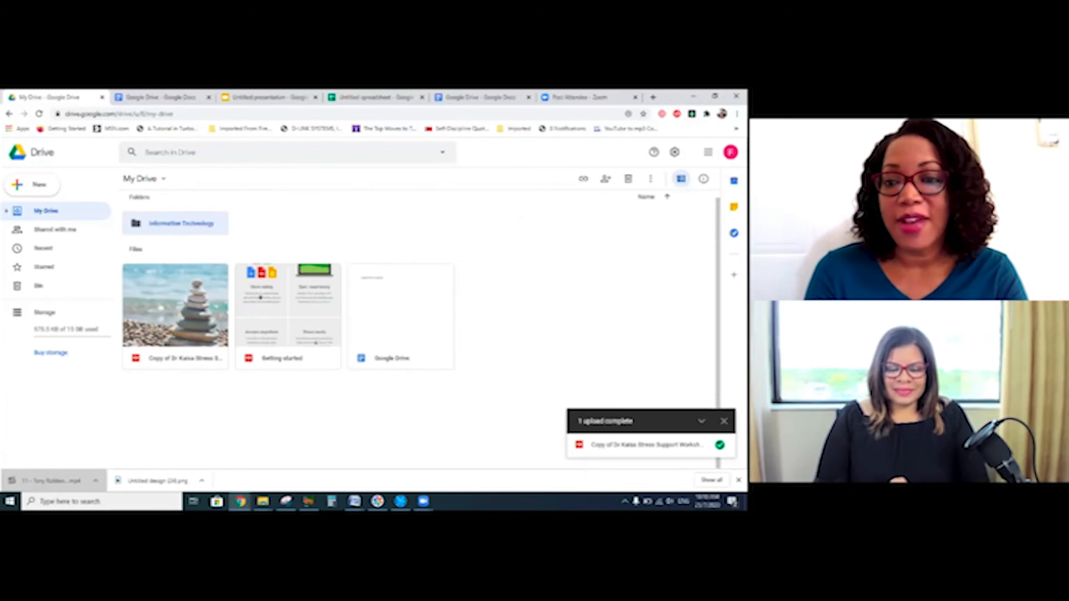
- Switch My Drive to list view showing owner, last modified and size
left_click(679, 178)
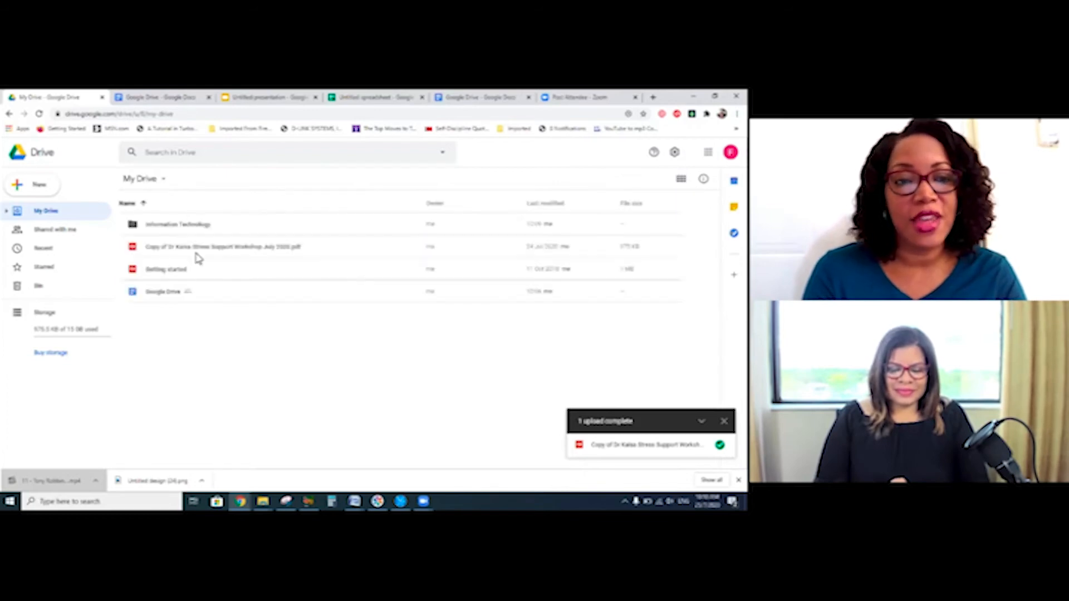
mouse_move(224, 305)
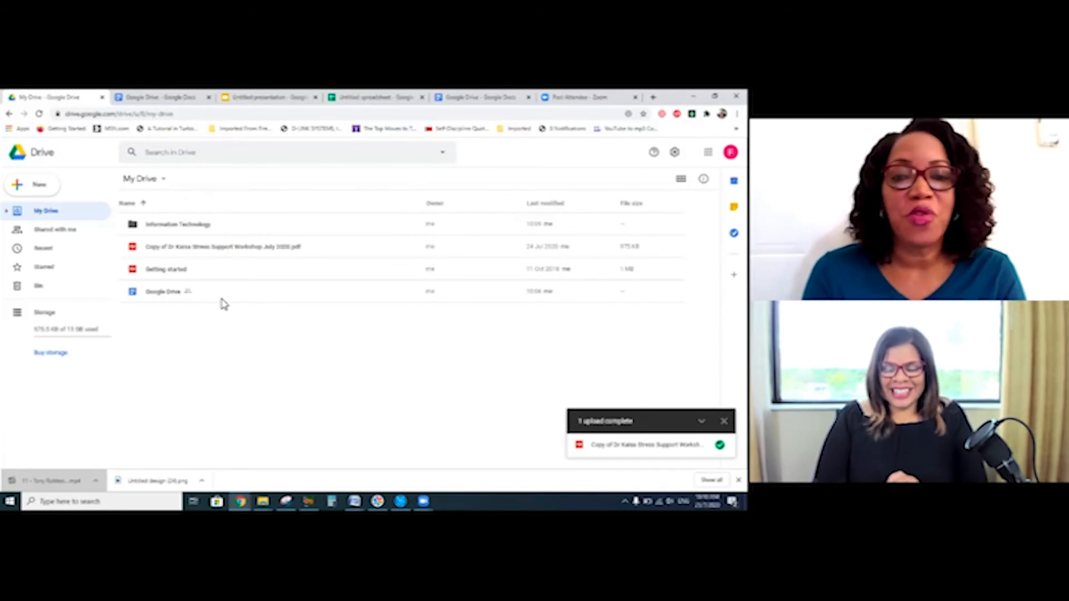
left_click(30, 184)
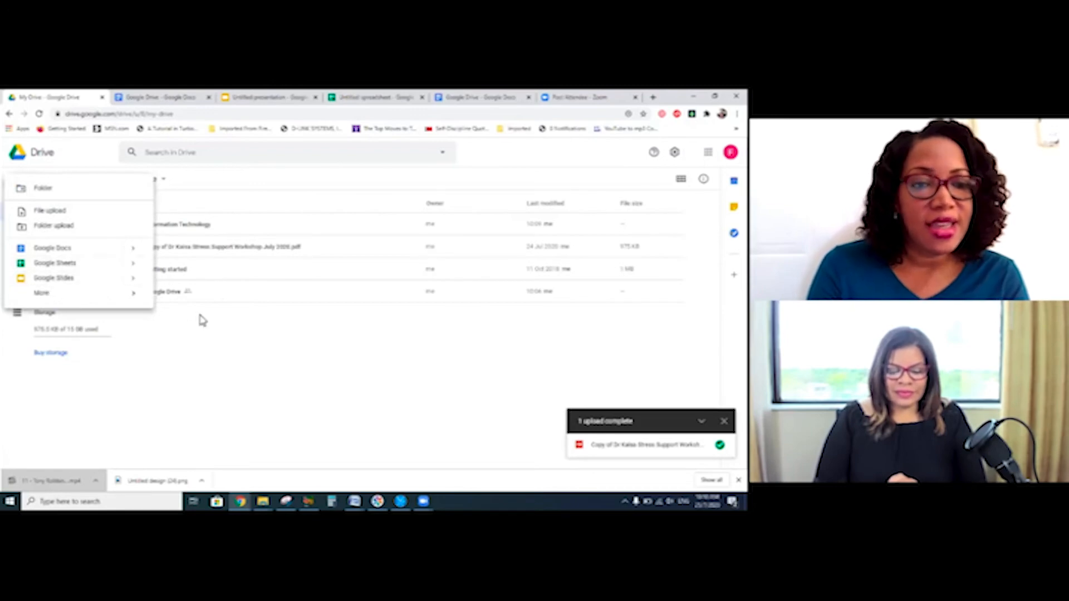
left_click(201, 321)
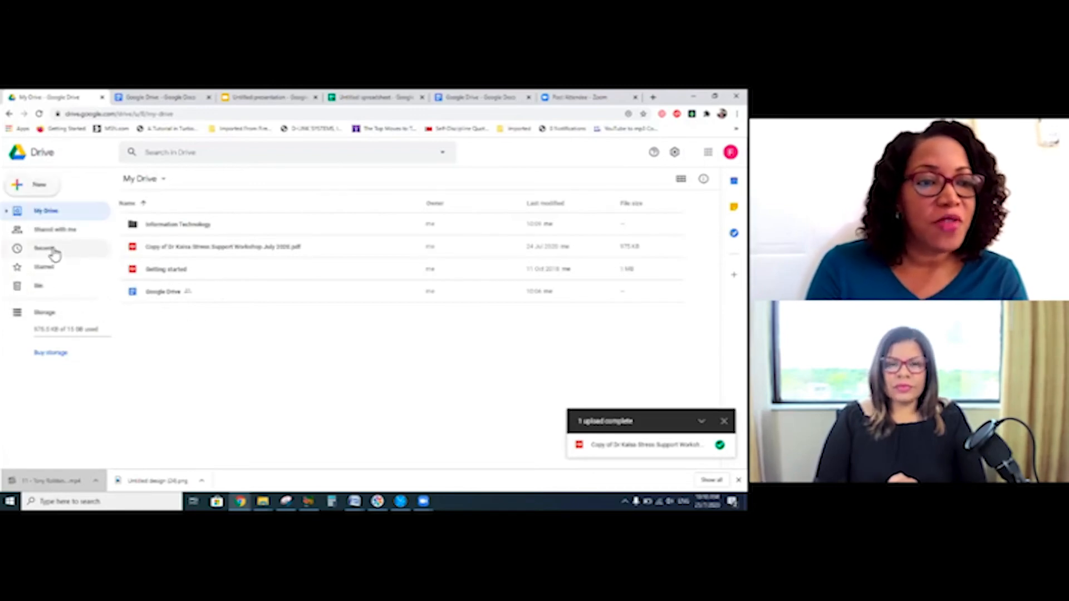
left_click(43, 247)
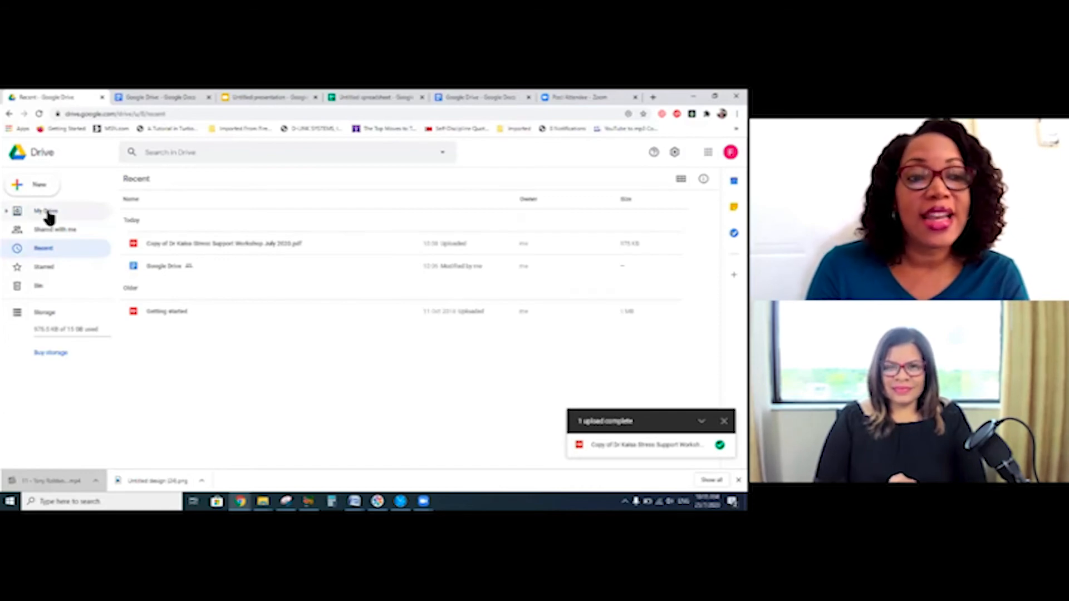
left_click(45, 211)
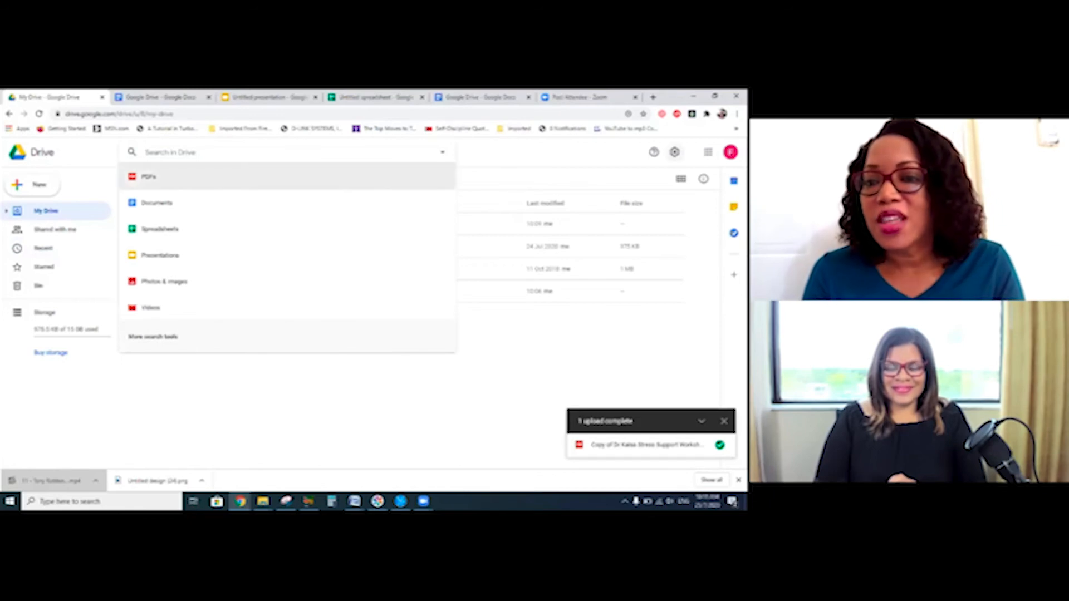
mouse_move(675, 151)
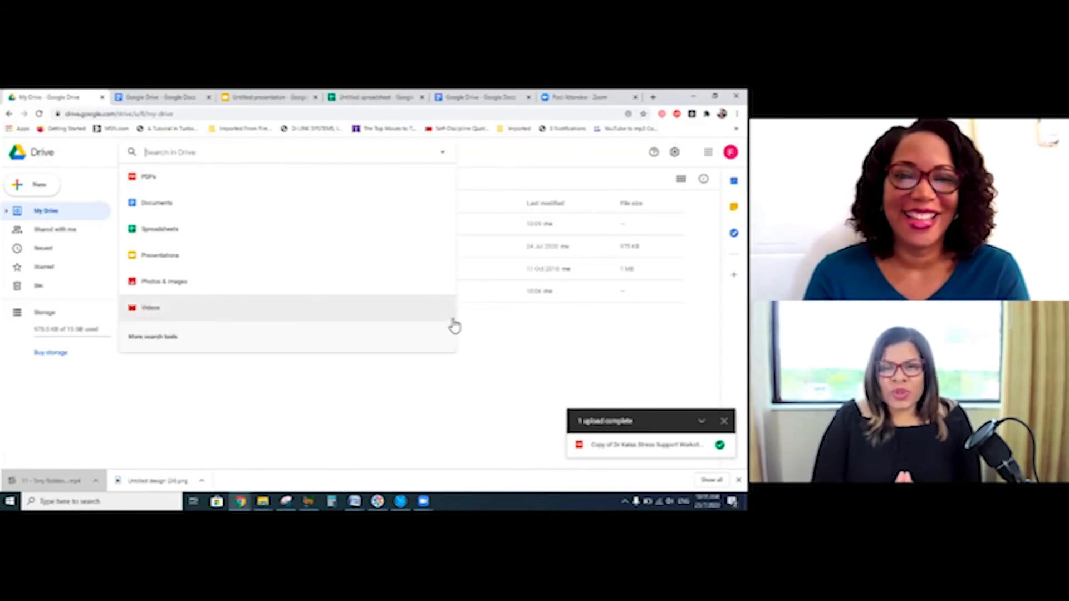
mouse_move(446, 331)
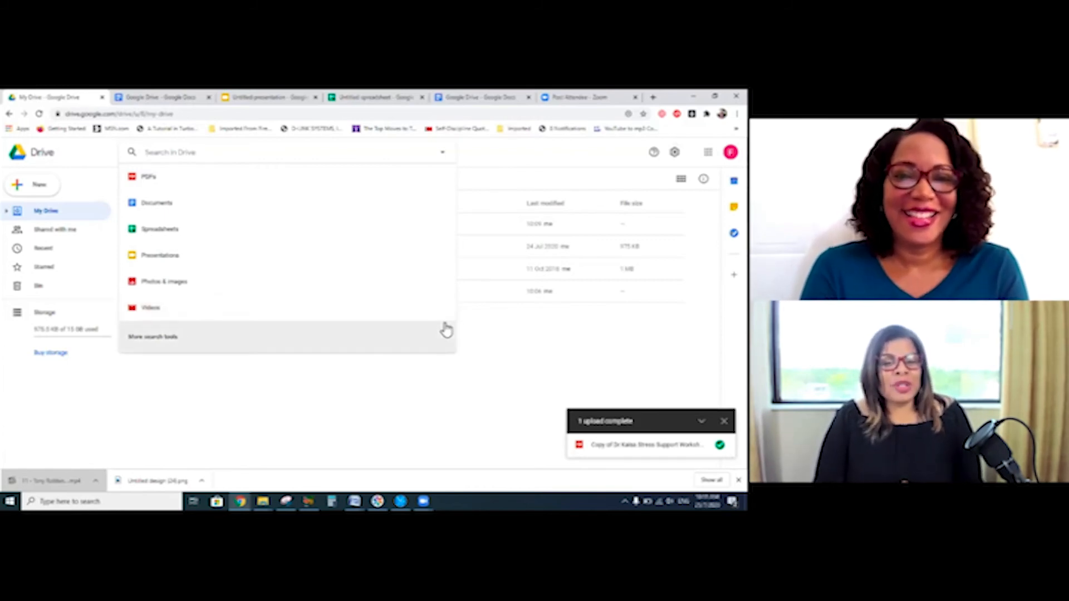